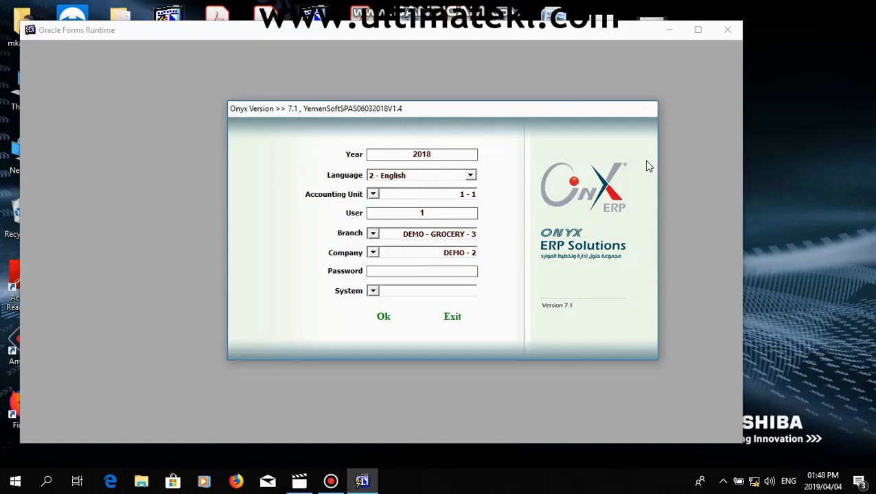
# Step: Log in with branch DEMO - GROCERY - 3 and the password
pyautogui.click(421, 271)
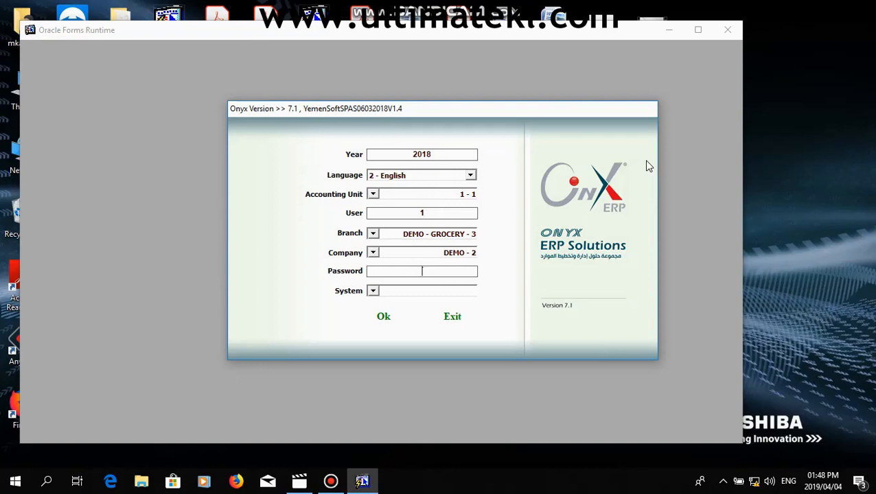
pyautogui.moveTo(471, 334)
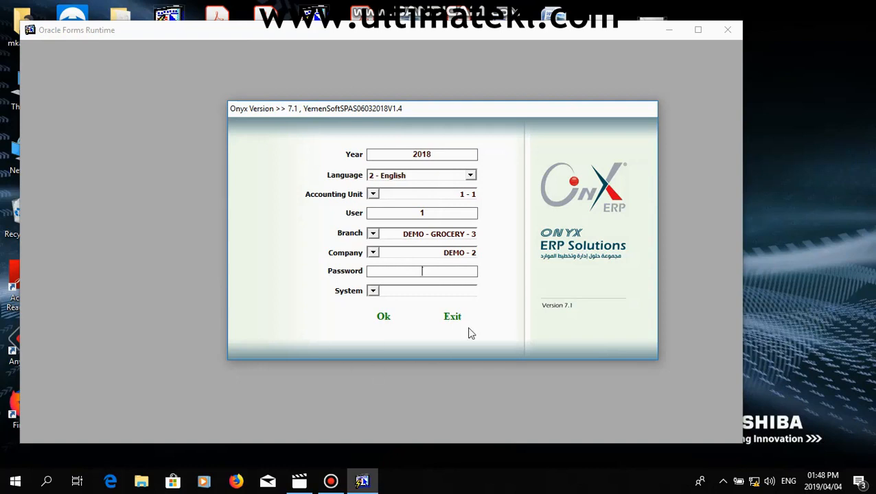
pyautogui.moveTo(482, 179)
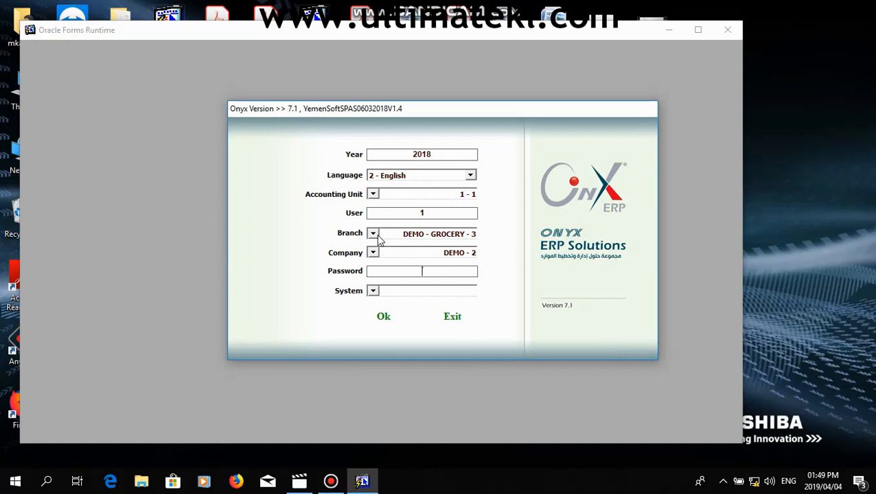
pyautogui.click(373, 233)
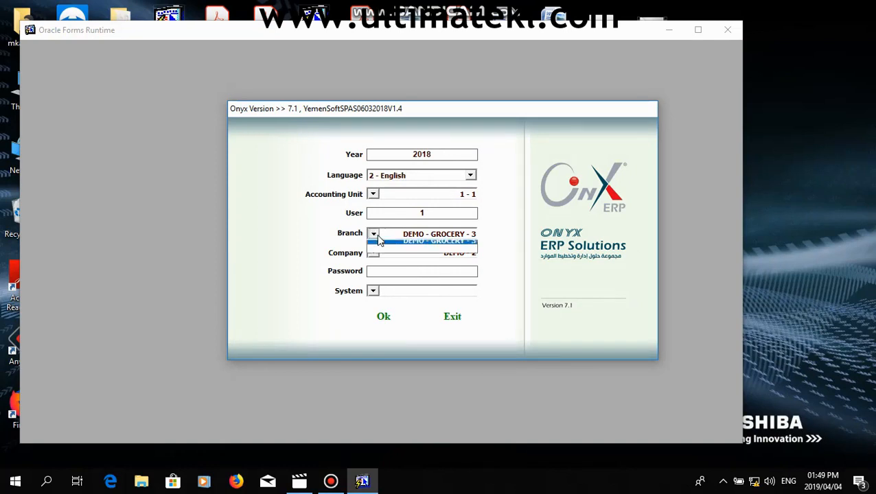
pyautogui.click(436, 240)
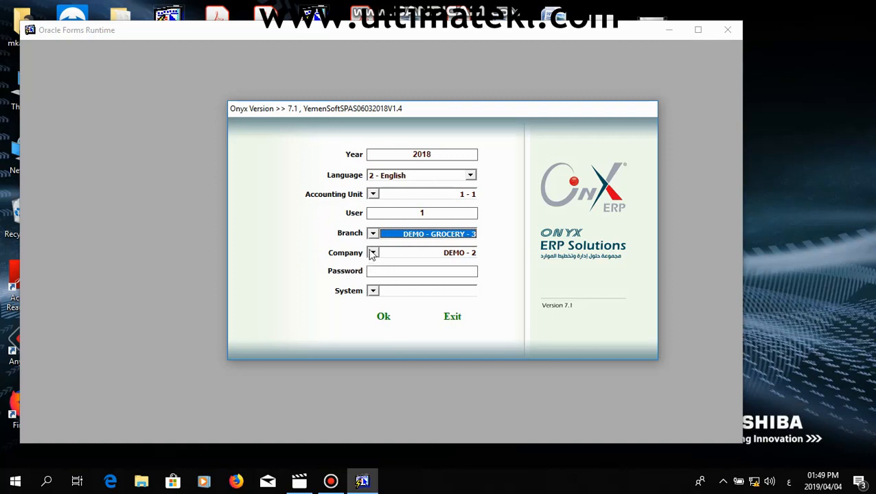
pyautogui.moveTo(356, 258)
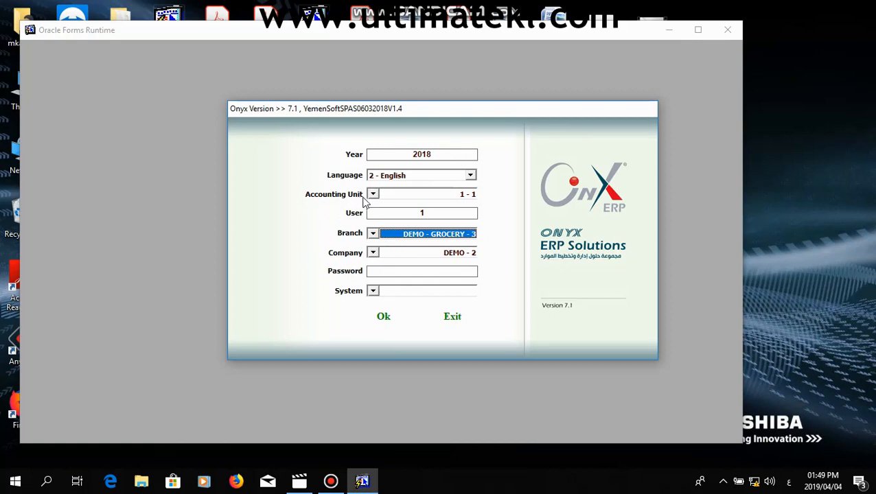
pyautogui.moveTo(355, 199)
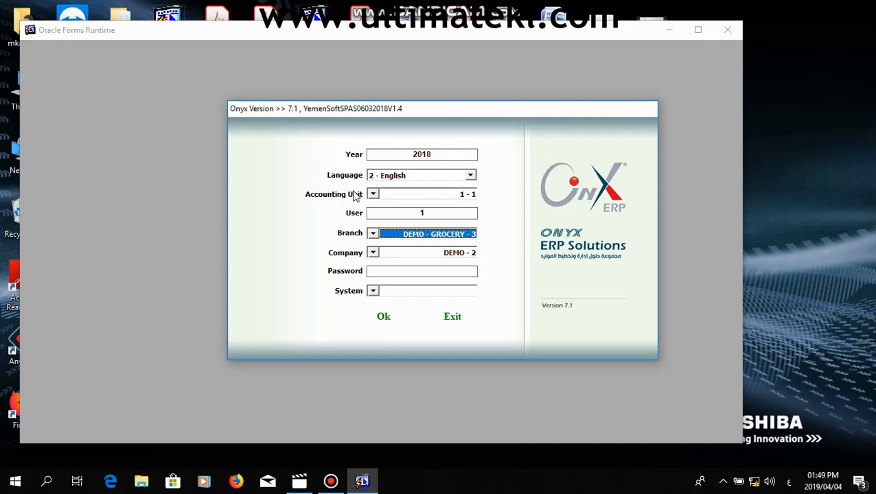
pyautogui.moveTo(354, 204)
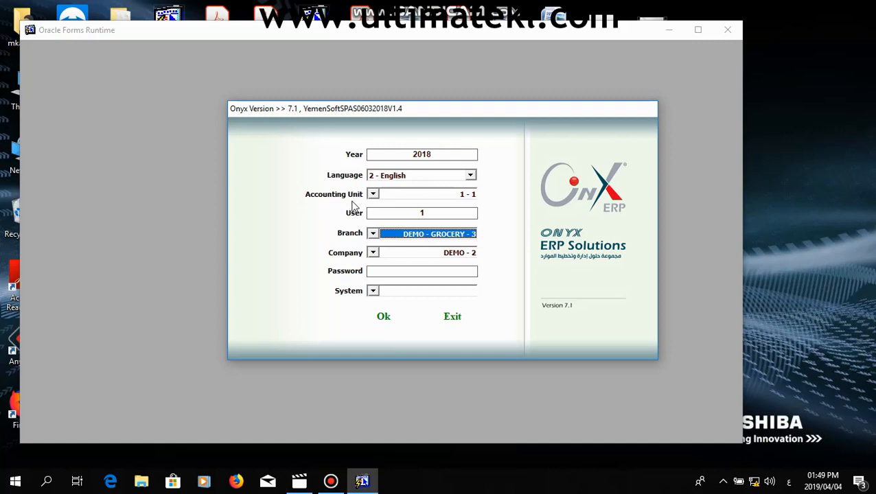
pyautogui.moveTo(313, 202)
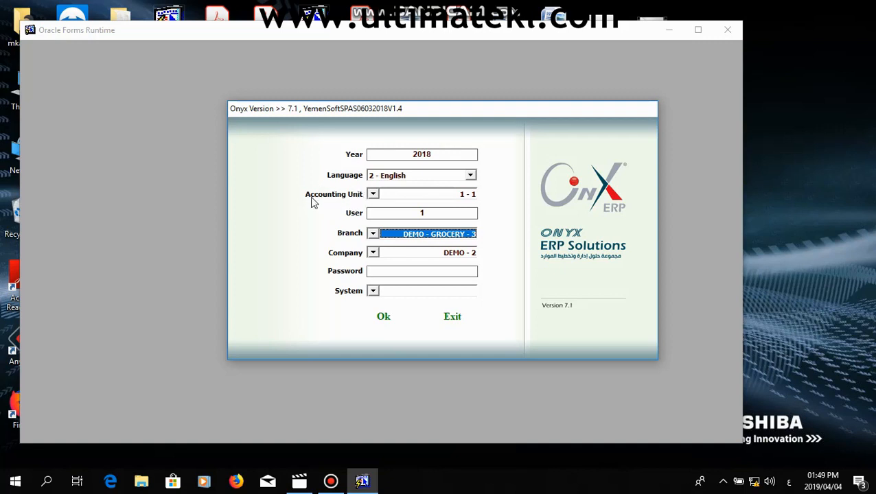
pyautogui.moveTo(350, 249)
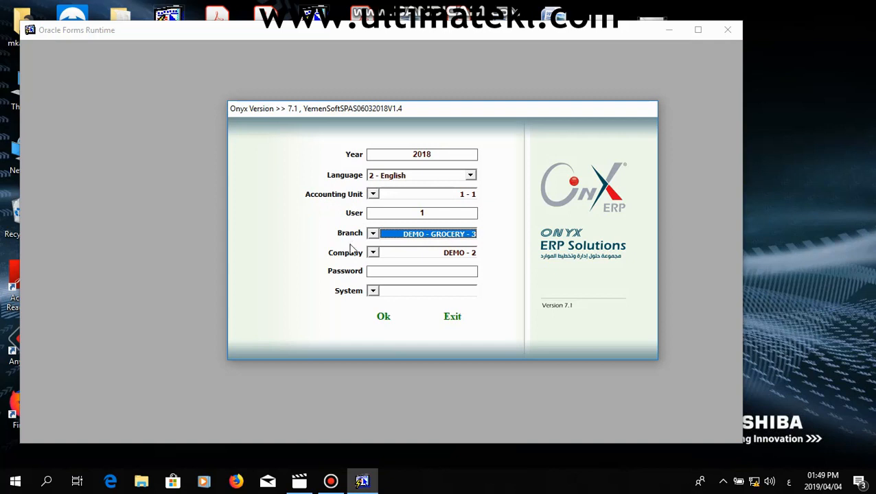
pyautogui.click(421, 270)
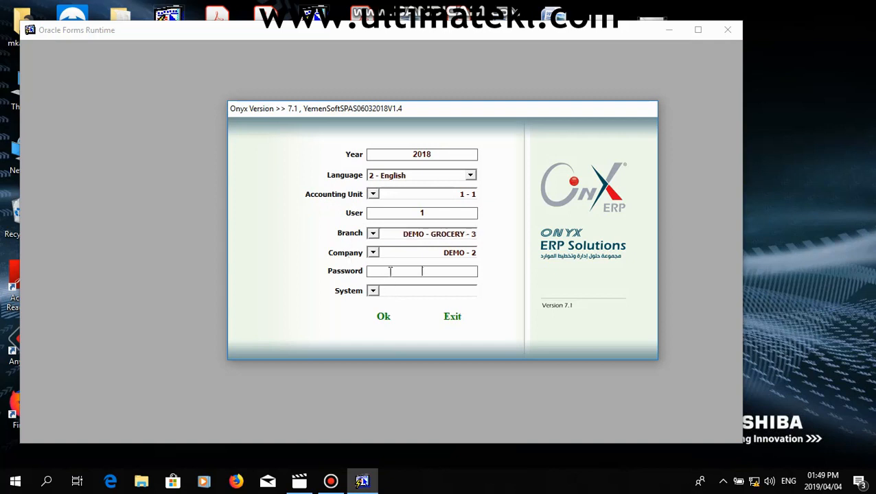
pyautogui.write('*')
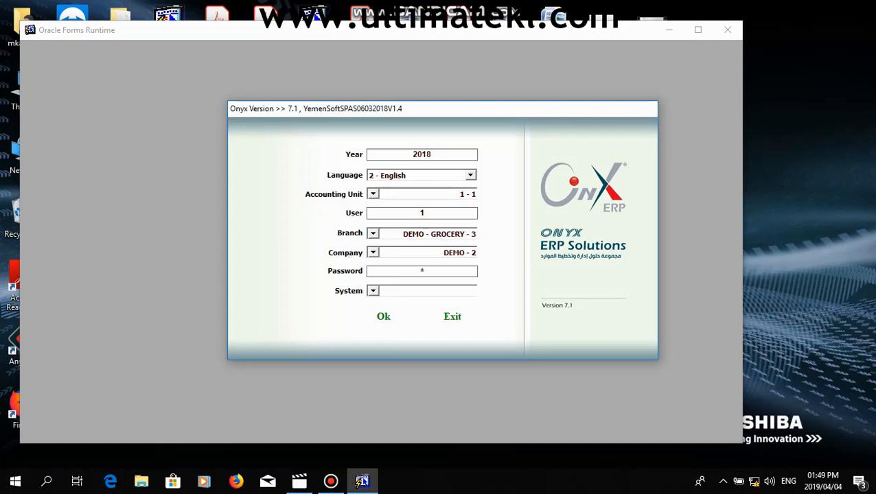
pyautogui.click(383, 316)
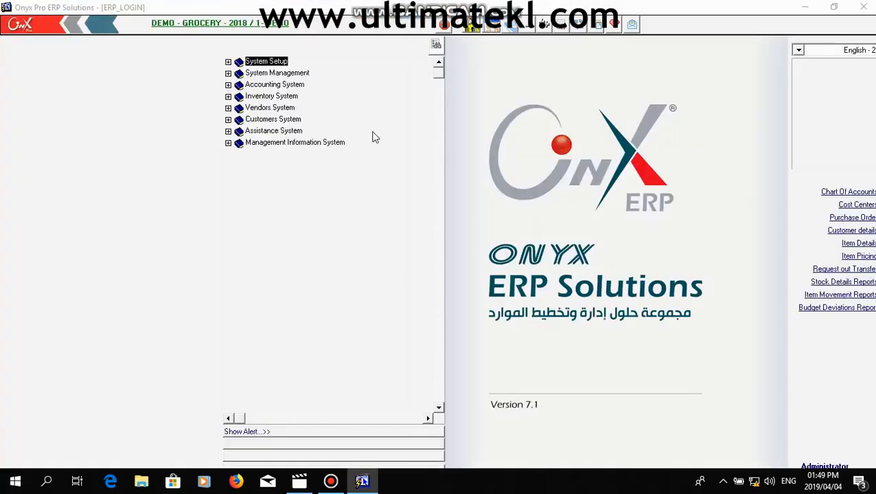
pyautogui.moveTo(214, 101)
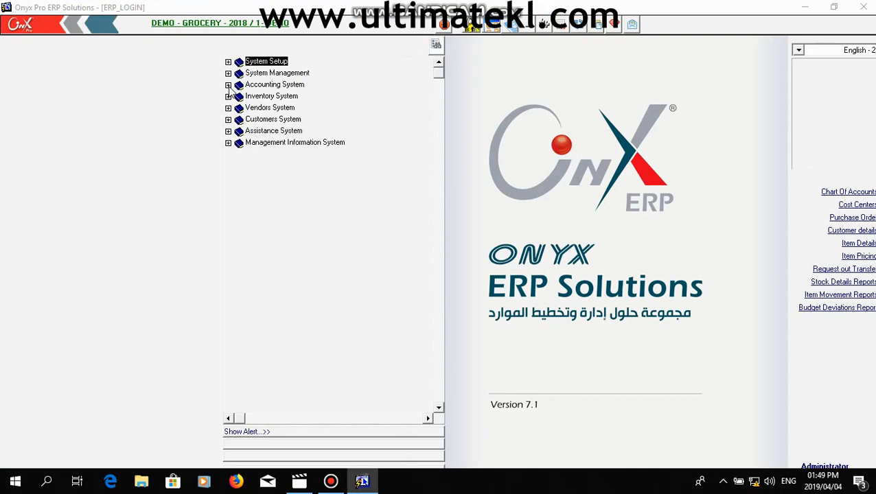
# Step: Expand Accounting, Inventory, Vendors and Customers Systems in the menu tree
pyautogui.click(228, 85)
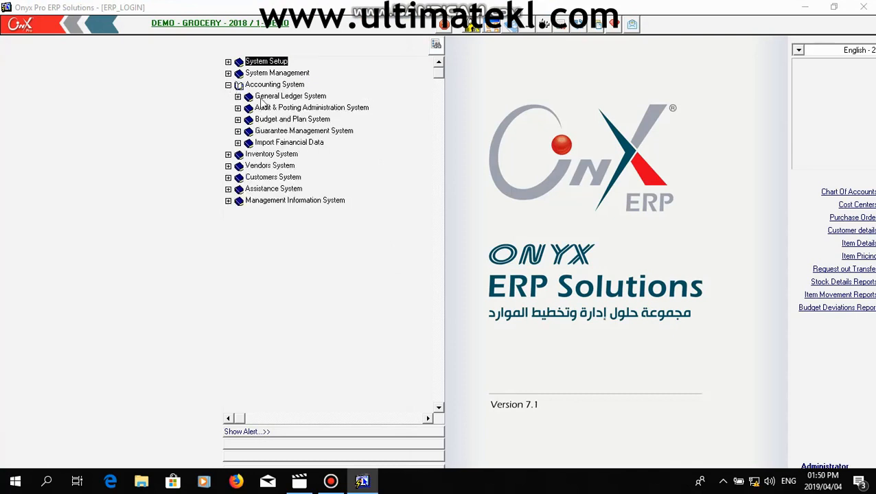
pyautogui.click(228, 154)
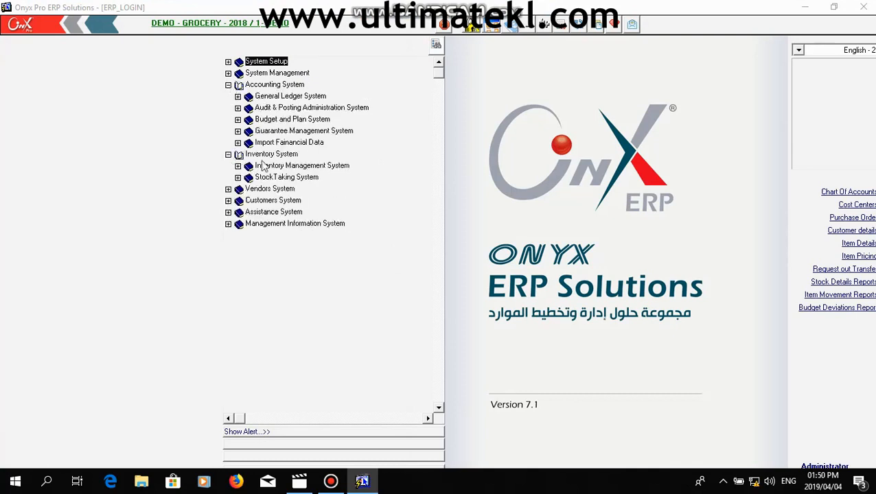
pyautogui.click(229, 188)
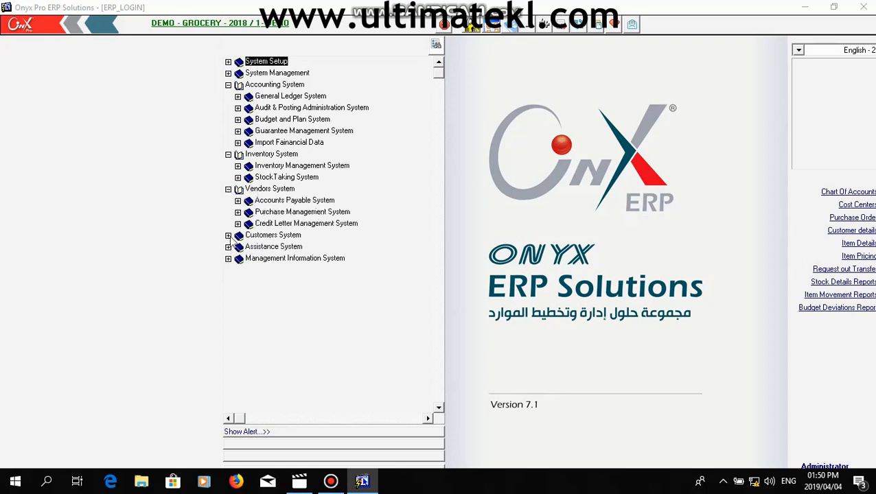
pyautogui.click(229, 235)
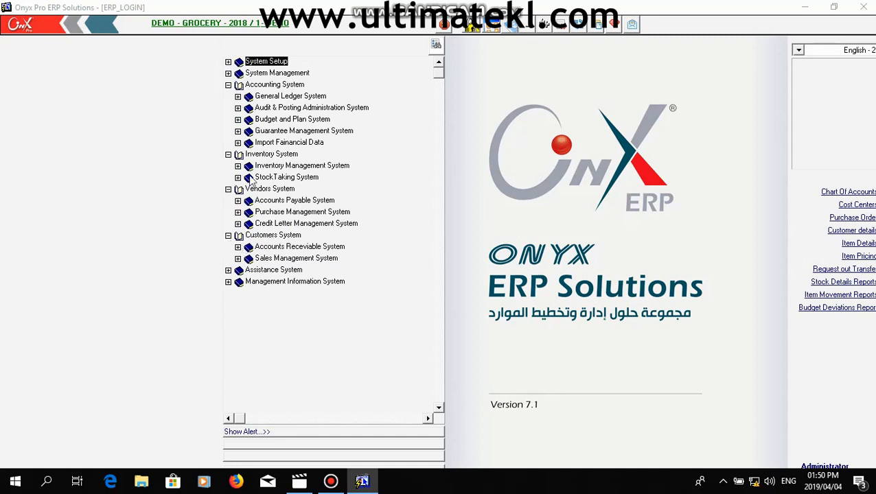
pyautogui.moveTo(232, 175)
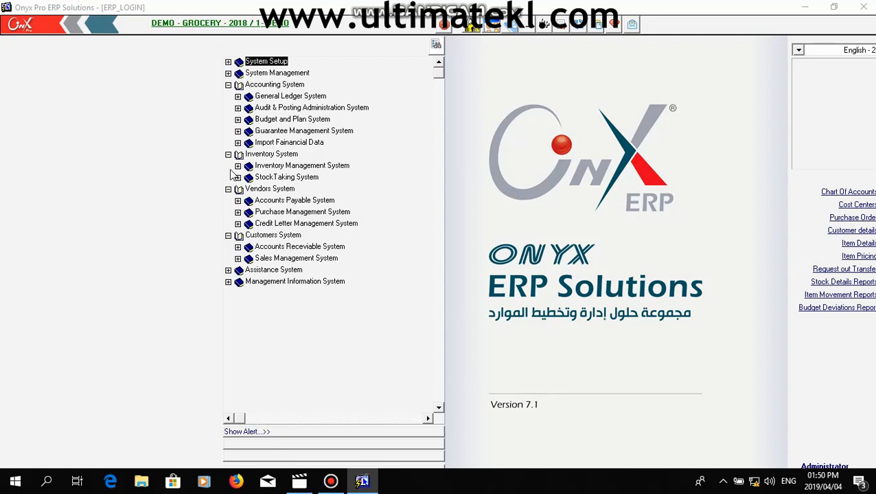
pyautogui.moveTo(290, 96)
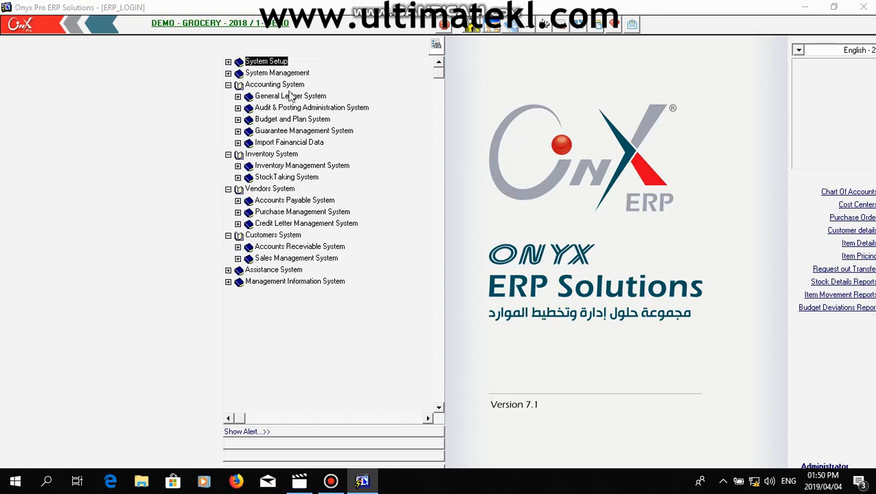
pyautogui.moveTo(208, 128)
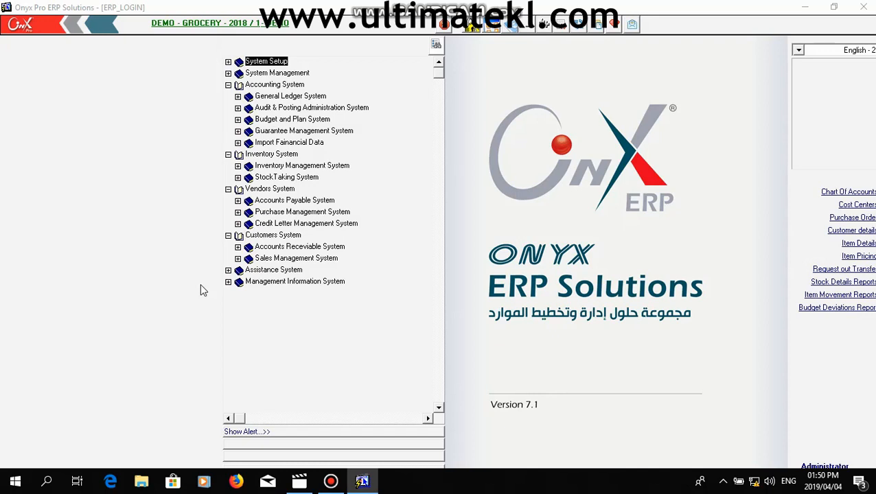
pyautogui.moveTo(213, 311)
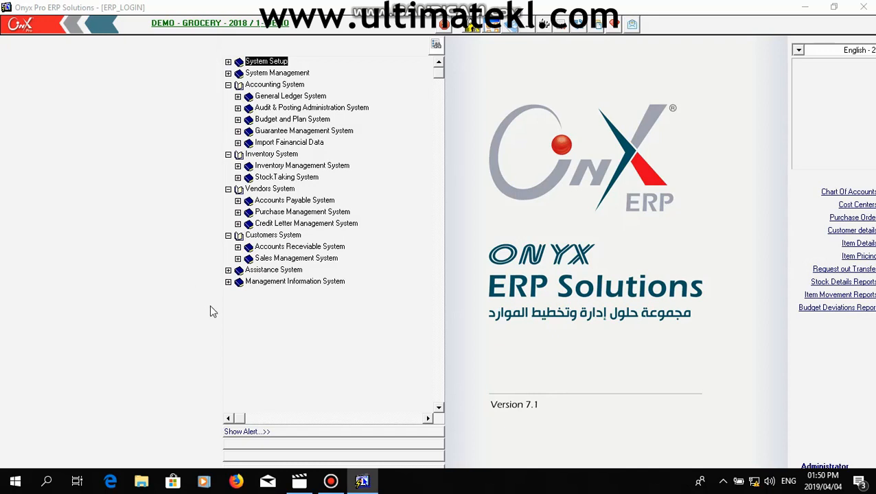
pyautogui.moveTo(203, 278)
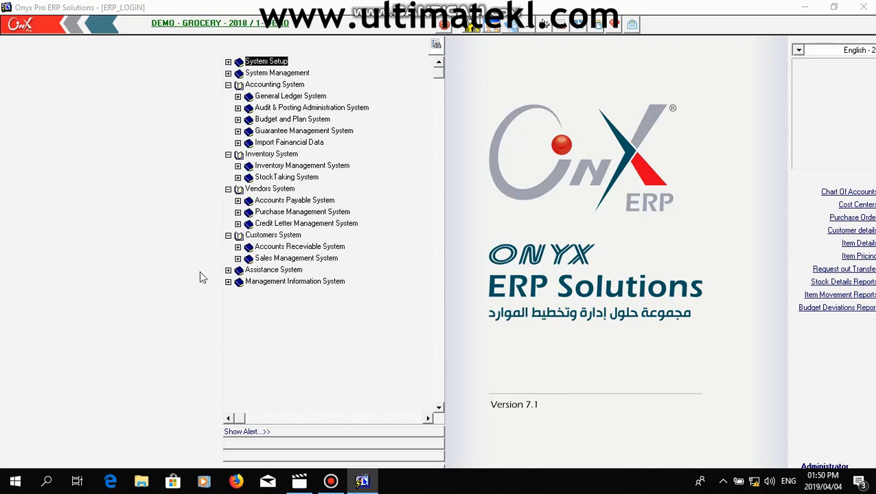